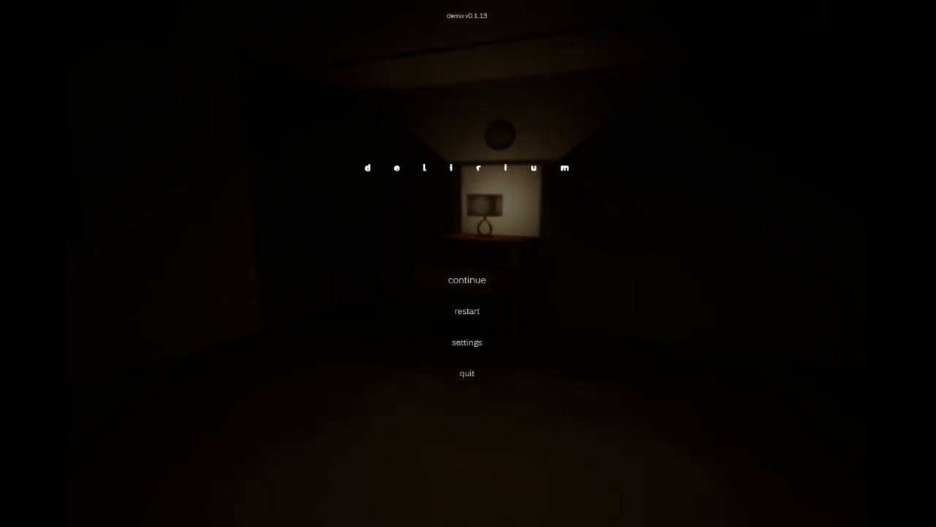
click(466, 279)
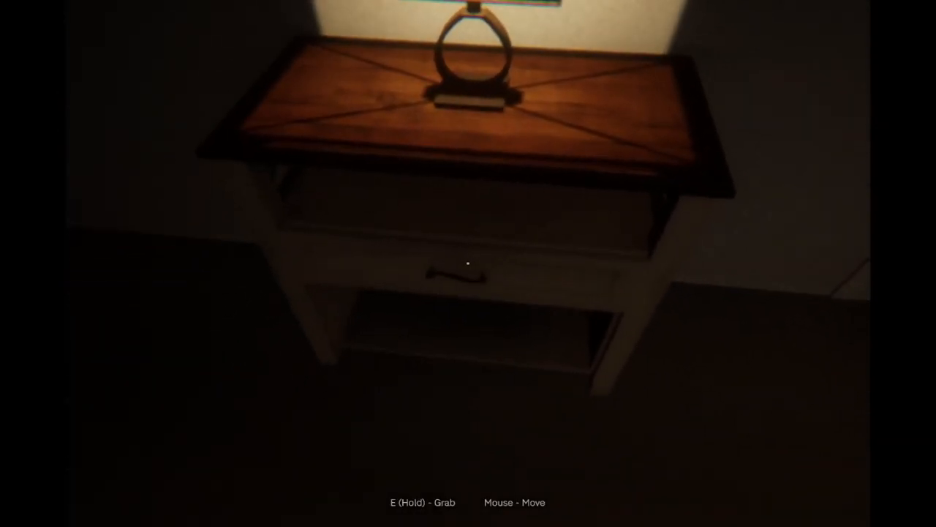
mouse_move(468, 264)
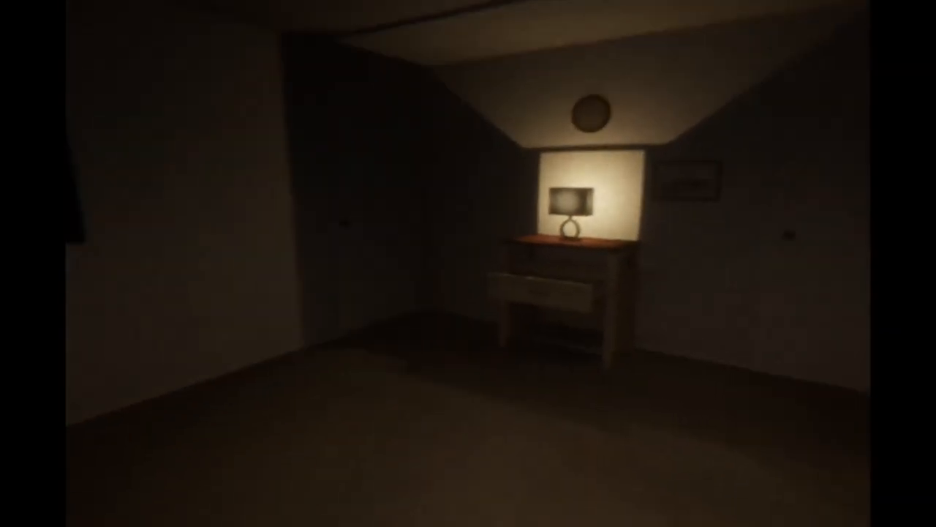
key(e)
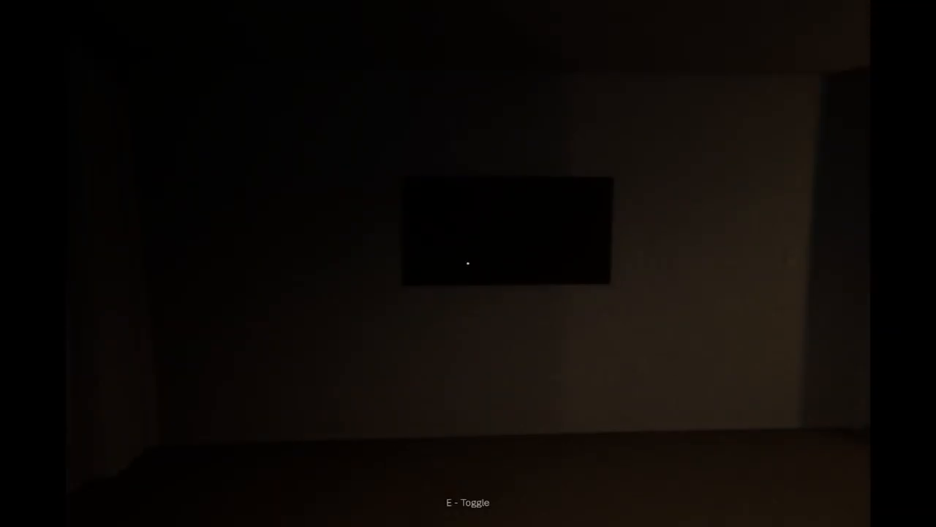
key(e)
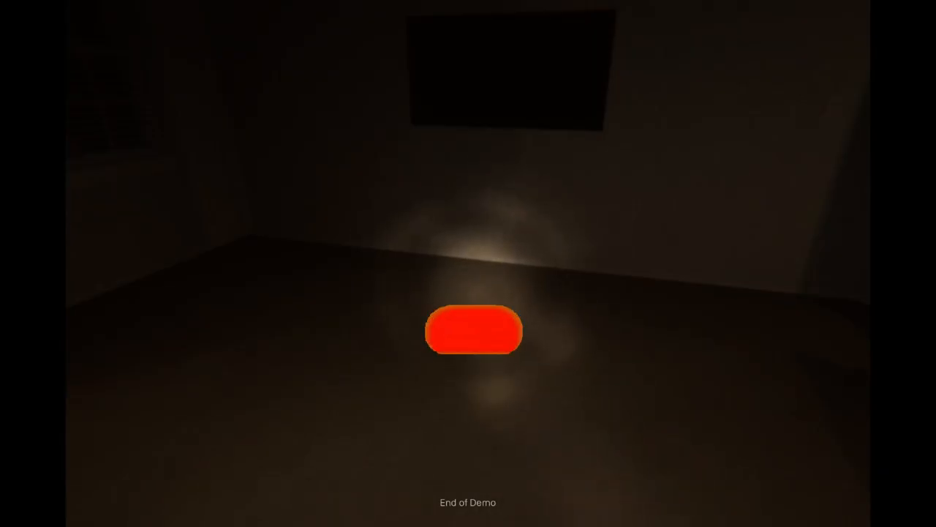
click(473, 332)
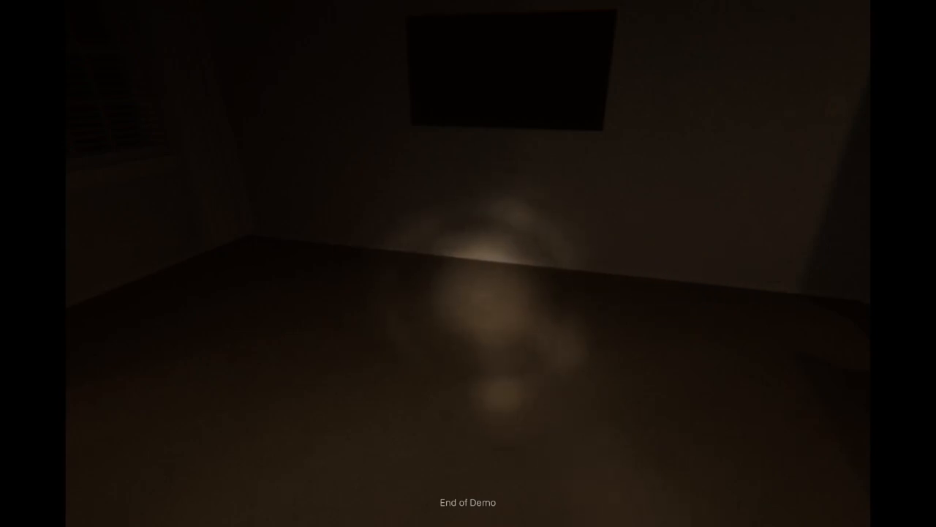